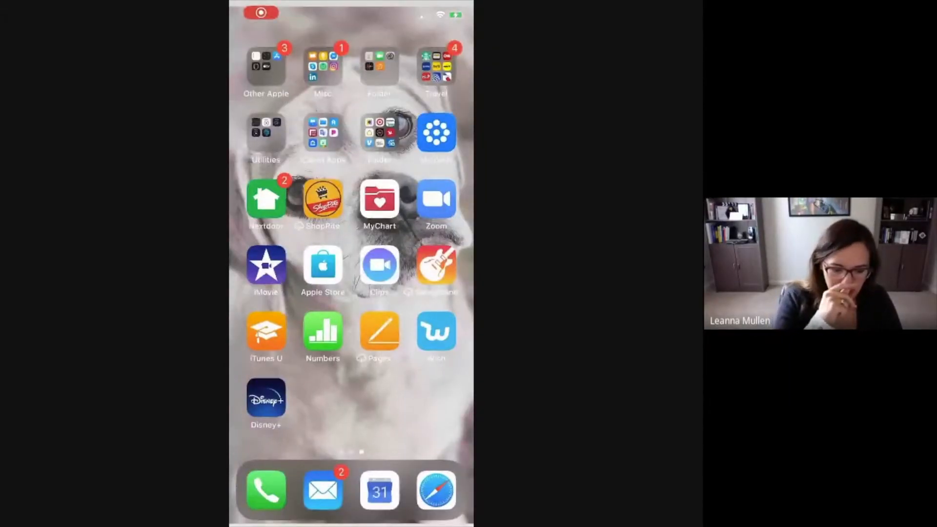
- Launch Photos from the second home-screen page to reach yesterday's recorded video
scroll(right, 3)
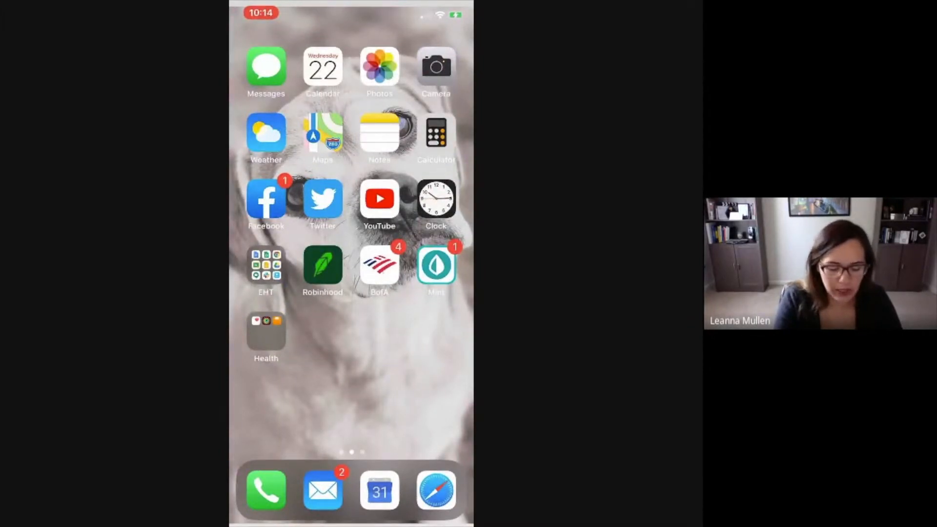
click(266, 266)
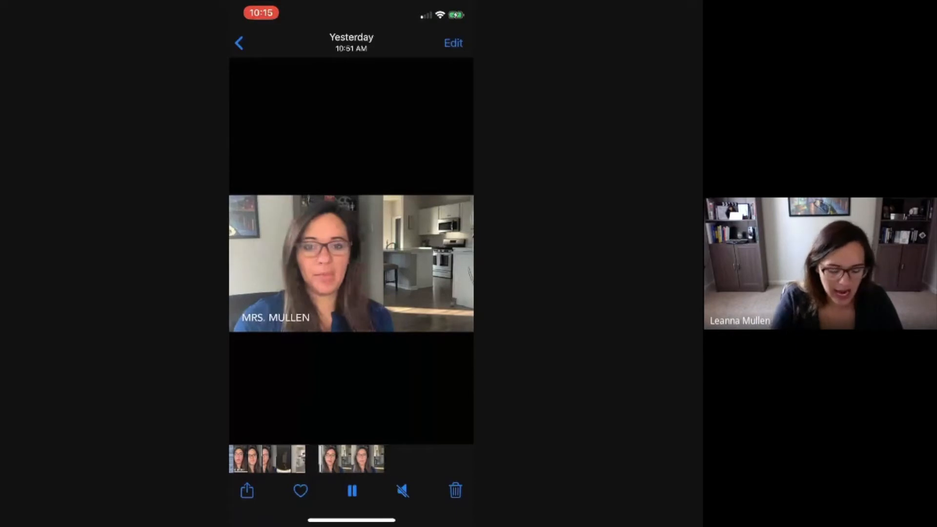
- Pause the 48-second video and share it to Google Drive from the share sheet
click(352, 491)
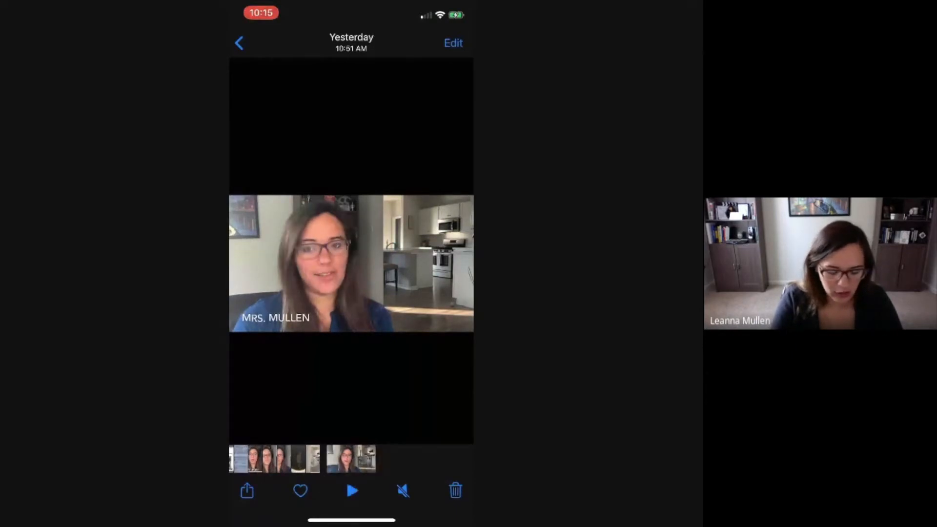
click(246, 491)
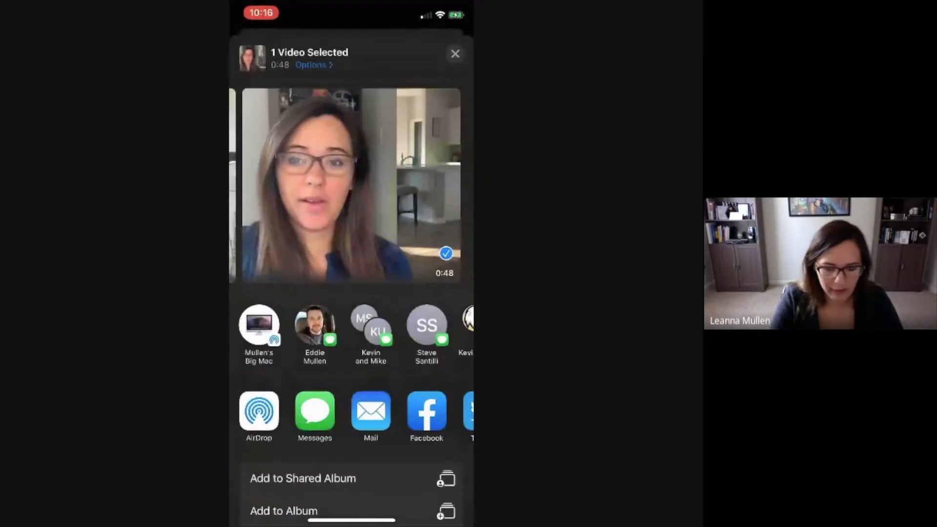
scroll(down, 3)
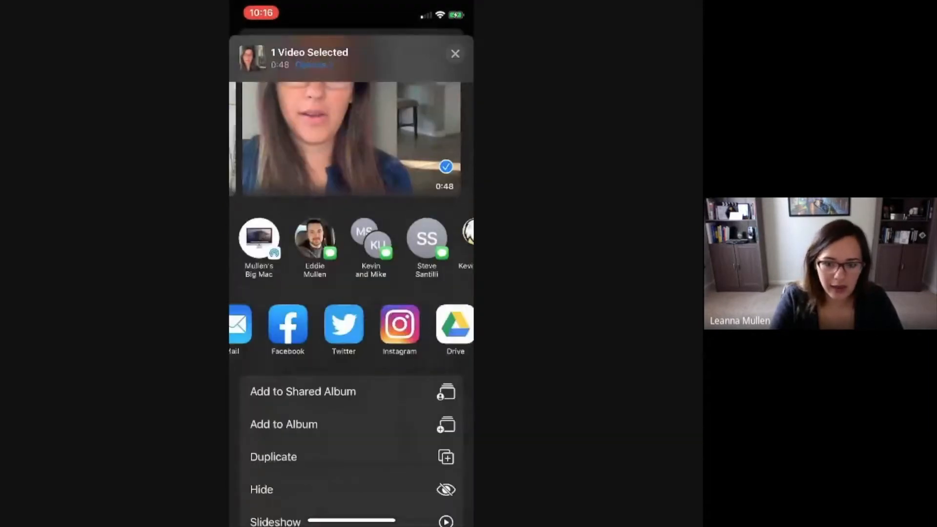
scroll(left, 3)
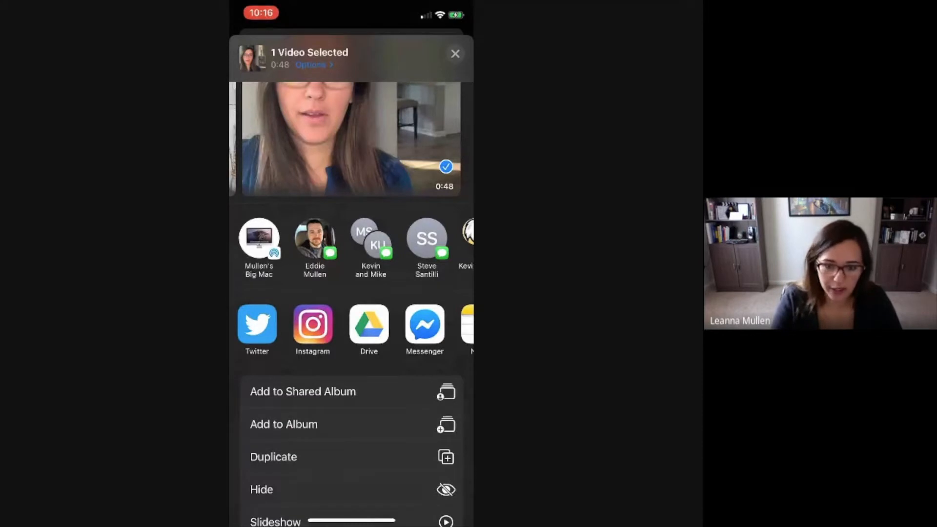
click(369, 326)
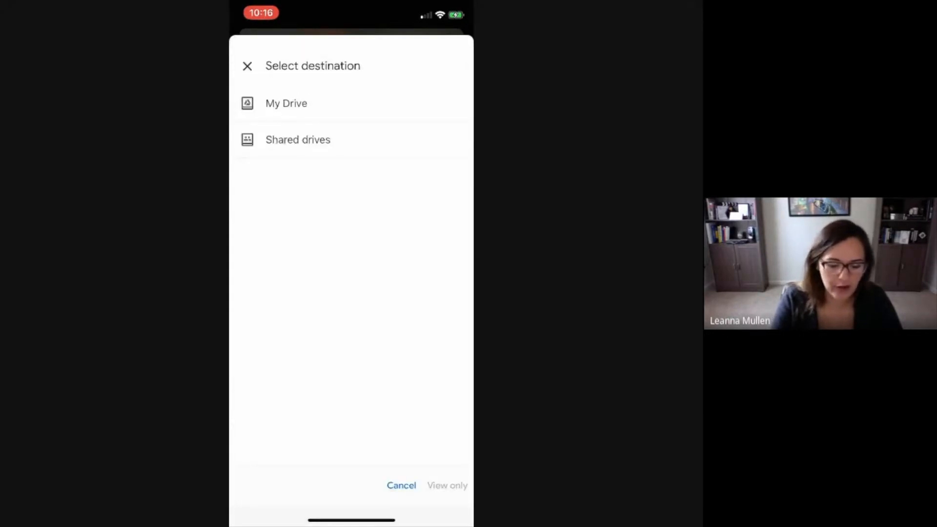
- Choose the A) Summer 2020 folder in the EHT-TV Video Database shared drive as the save location
click(286, 103)
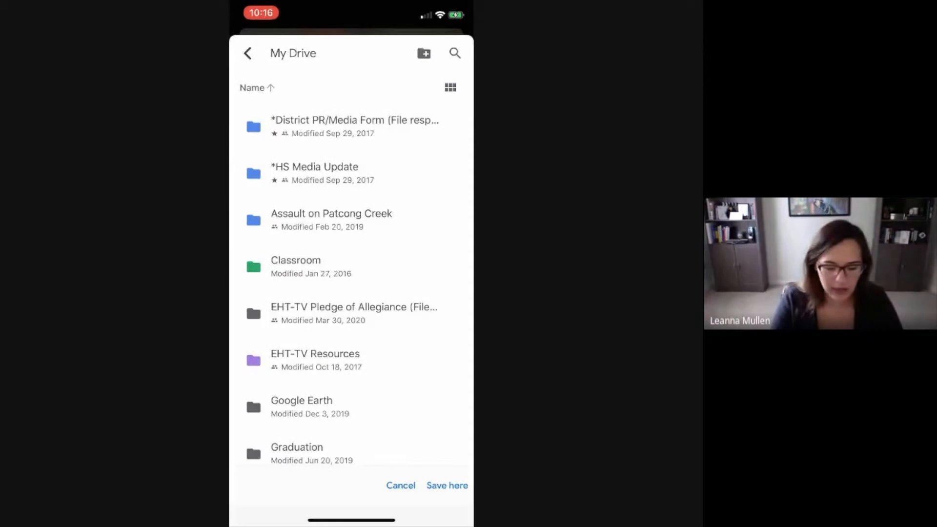
click(247, 52)
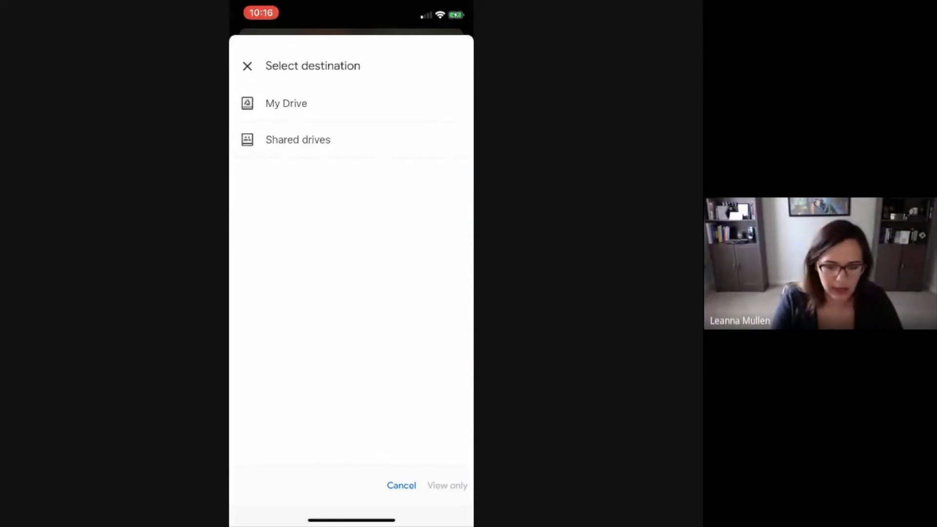
click(298, 140)
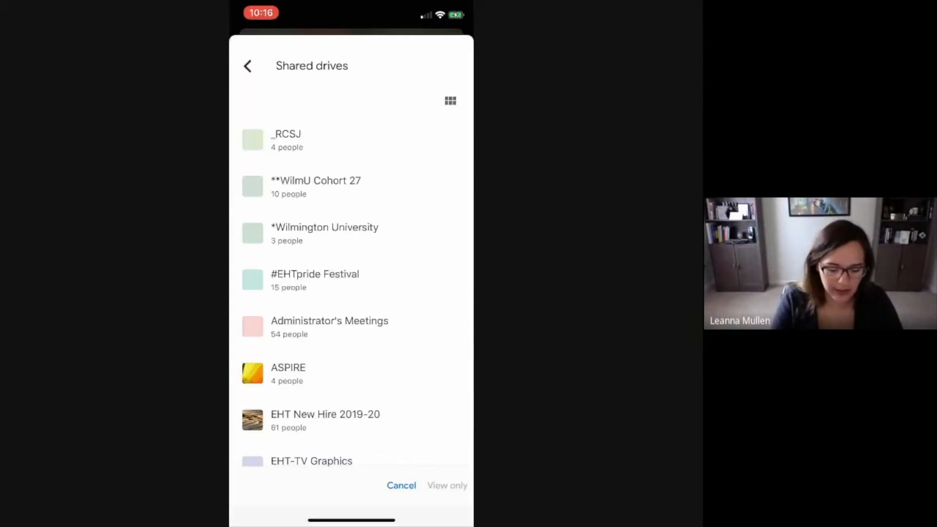
scroll(down, 3)
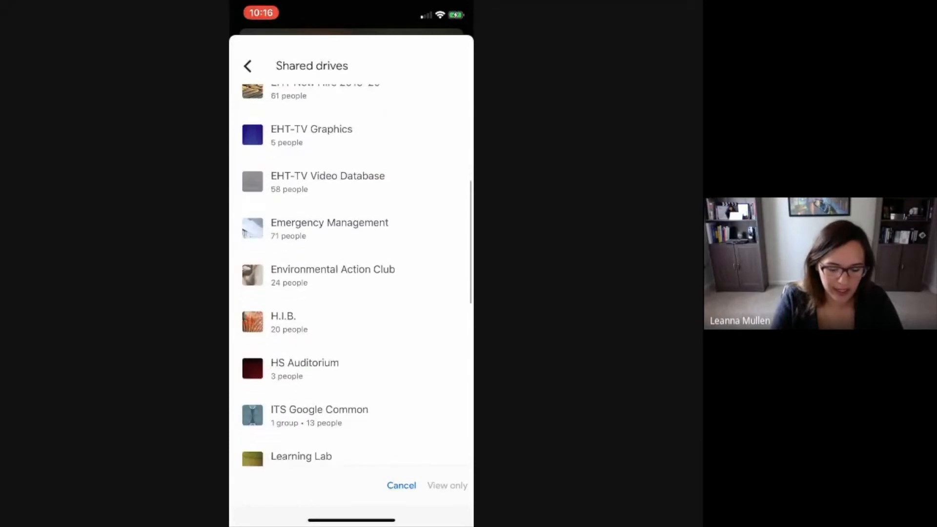
click(328, 182)
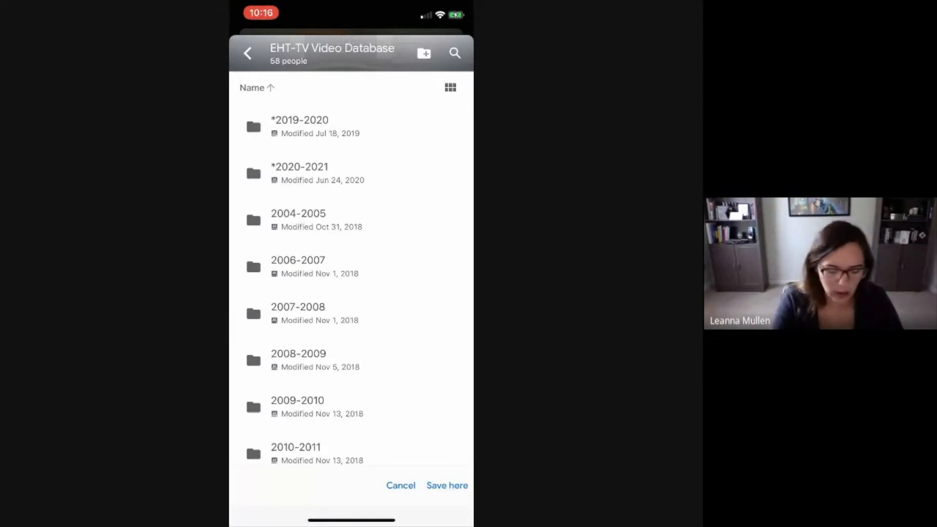
click(300, 174)
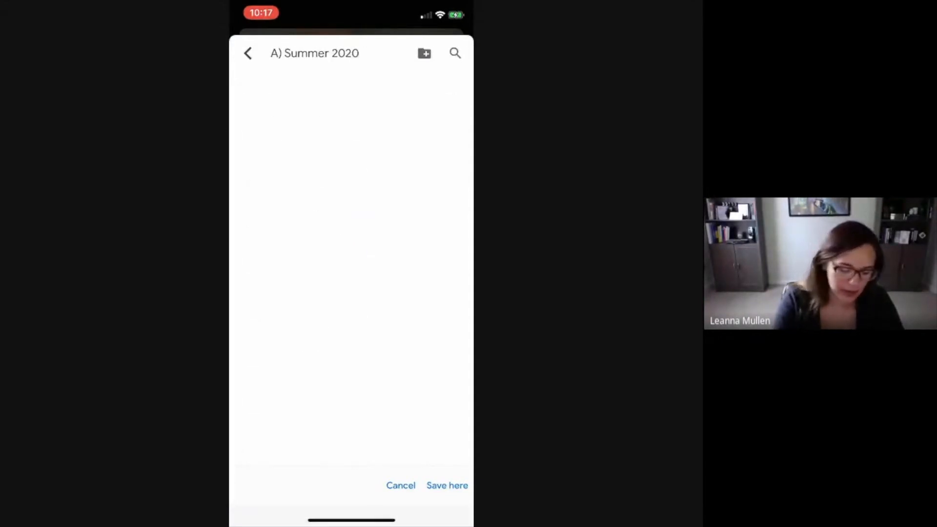
click(448, 486)
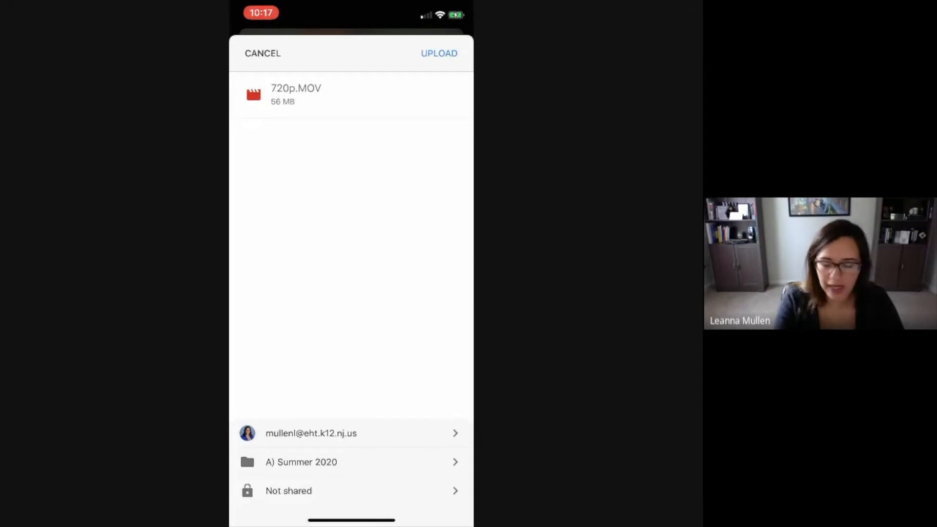
- Start uploading the 56 MB video to the Summer 2020 folder
click(438, 53)
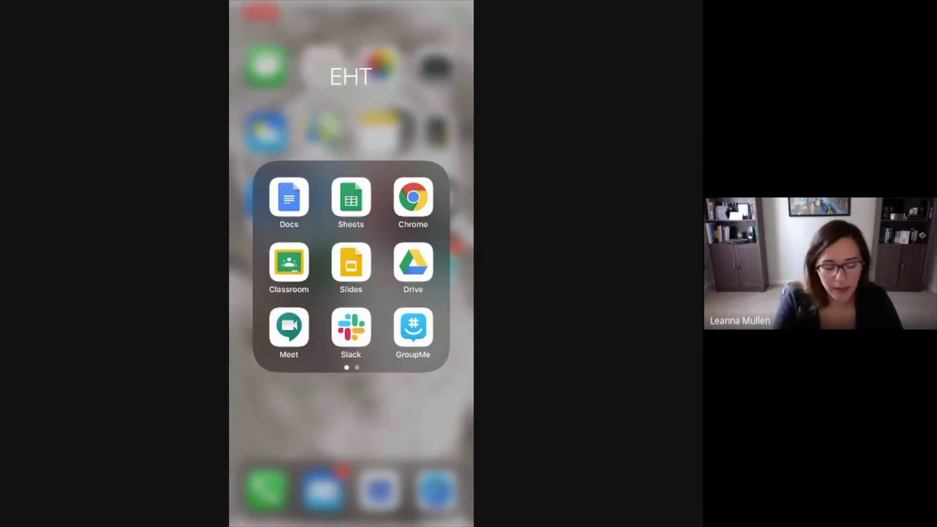
- Launch Google Classroom from the EHT folder onto the New Hire Cohort 2020-21 stream
click(289, 263)
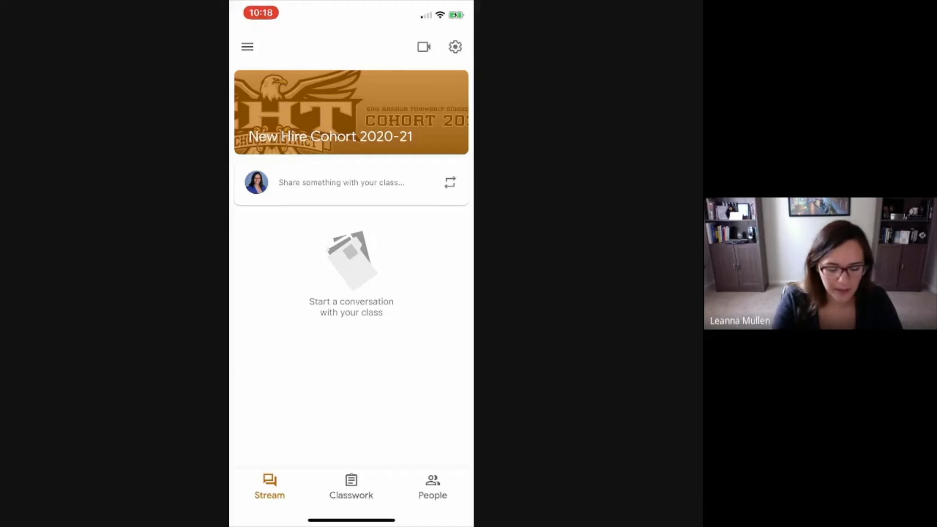
- Start a new class post and choose to attach a file from Google Drive
click(341, 183)
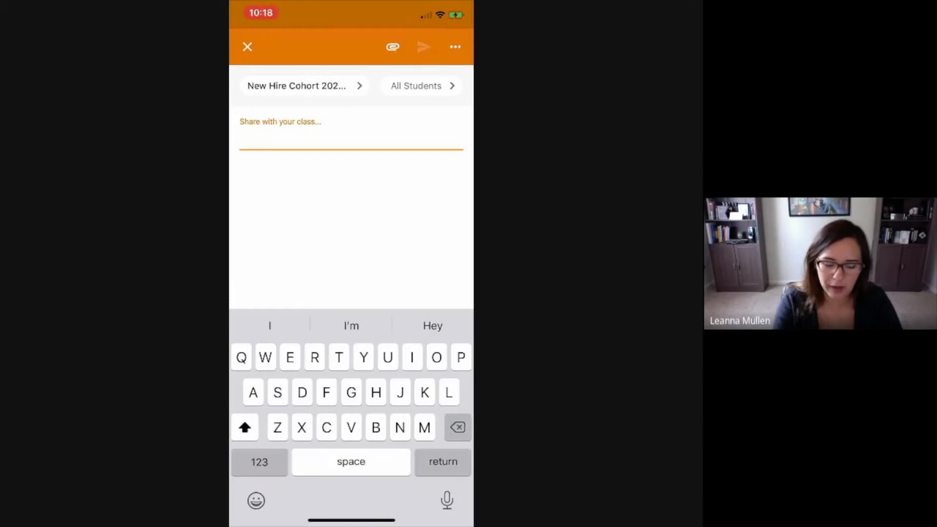
click(392, 47)
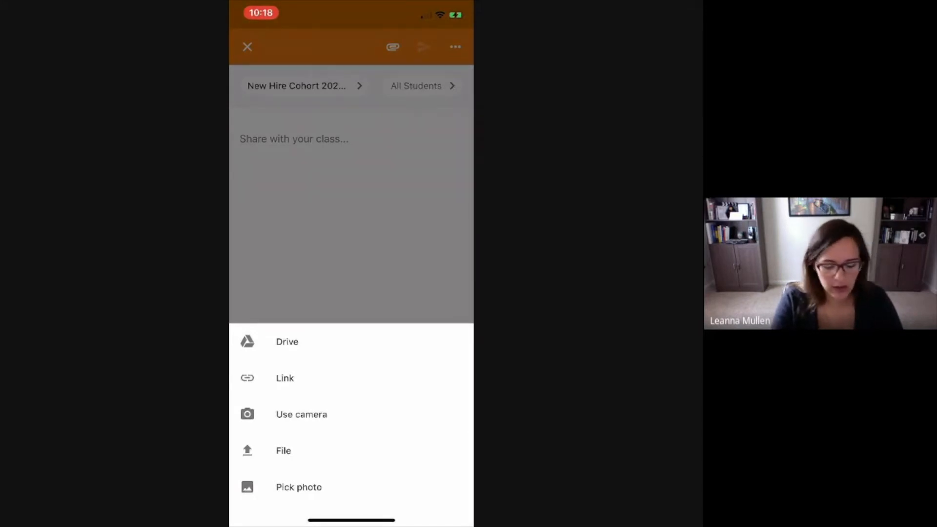
click(287, 342)
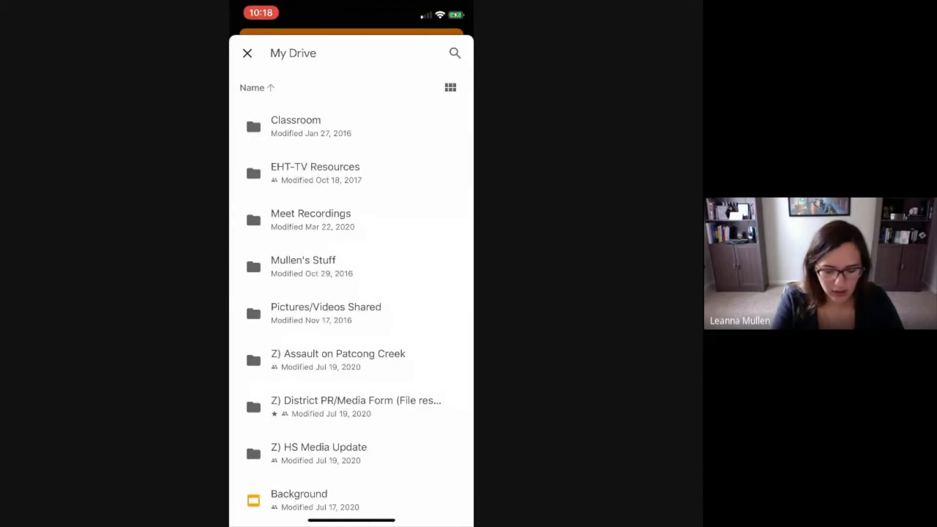
- Dismiss the Drive picker and confirm All Students as the post's audience
click(449, 87)
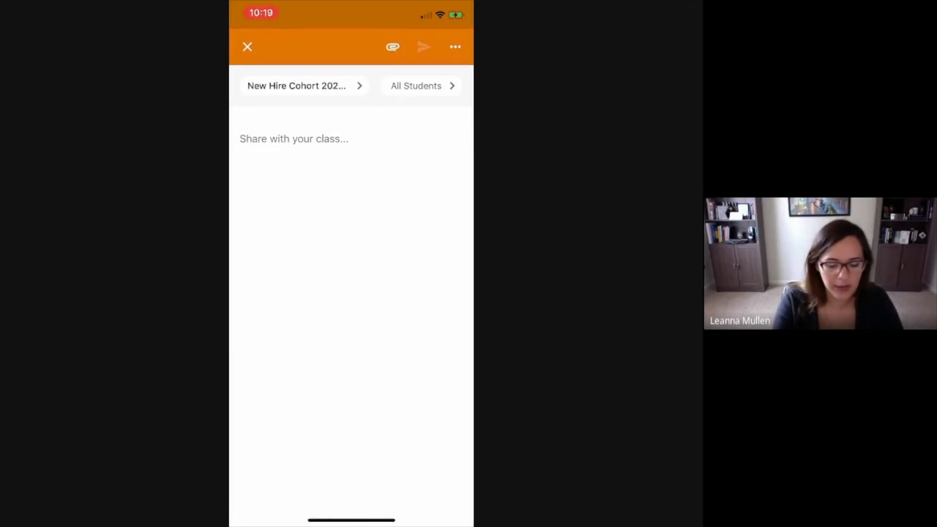
click(416, 86)
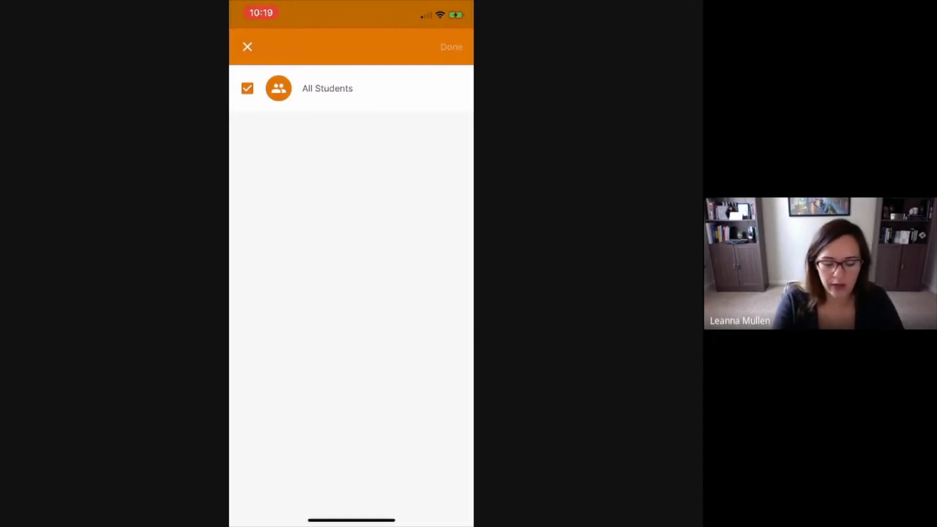
click(451, 47)
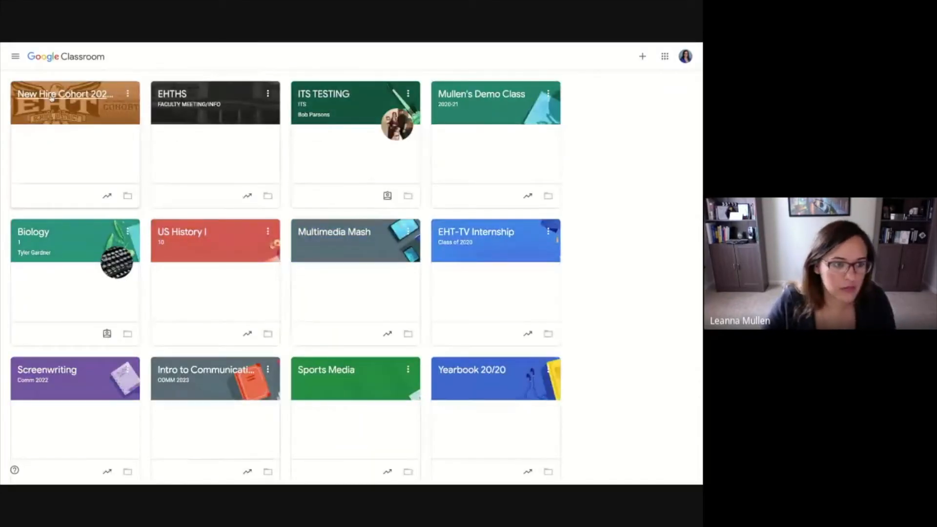
- Start a new post in the New Hire Cohort 2020-21 class and choose a Google Drive attachment
click(65, 94)
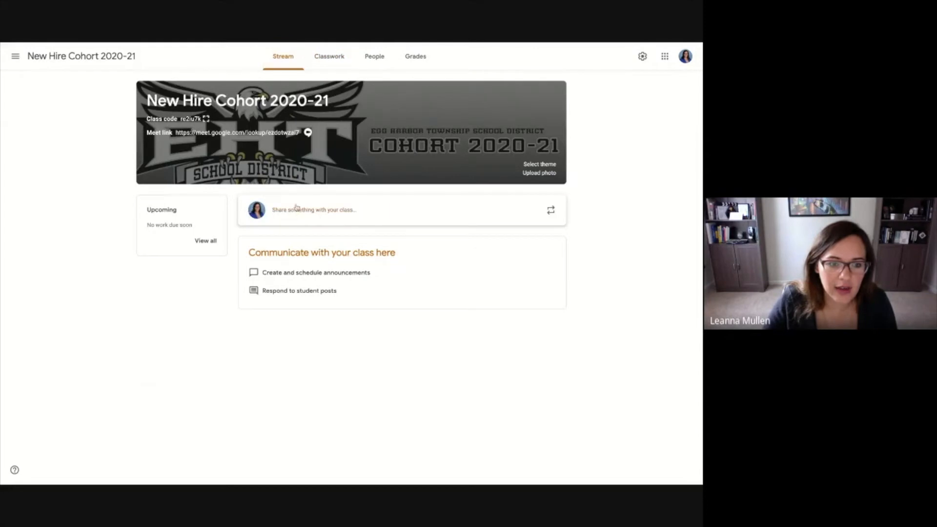
click(264, 323)
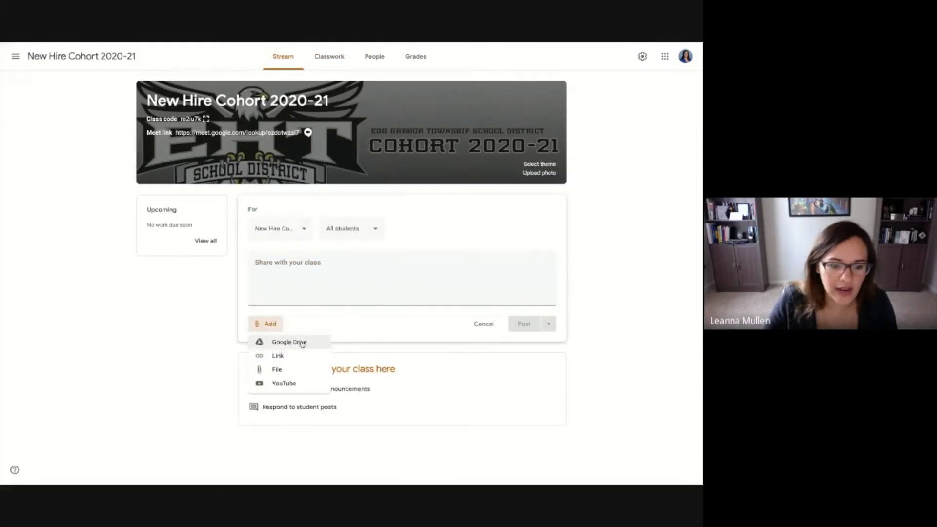
click(289, 342)
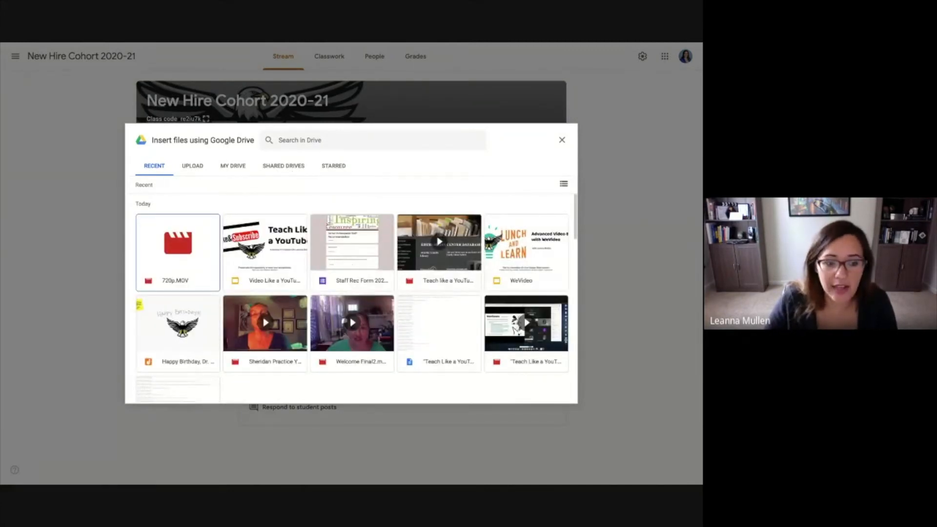
- Insert the 720p.MOV video from Recent into the draft post
click(283, 166)
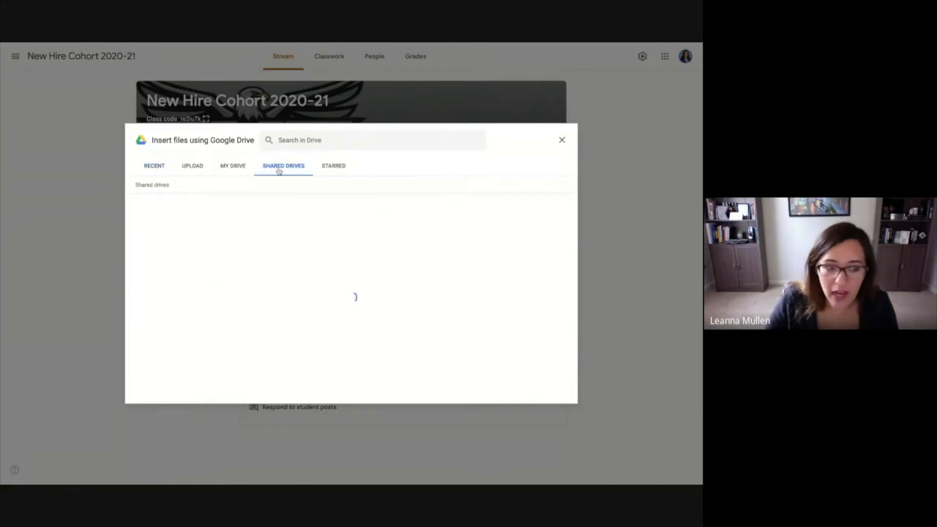
click(155, 166)
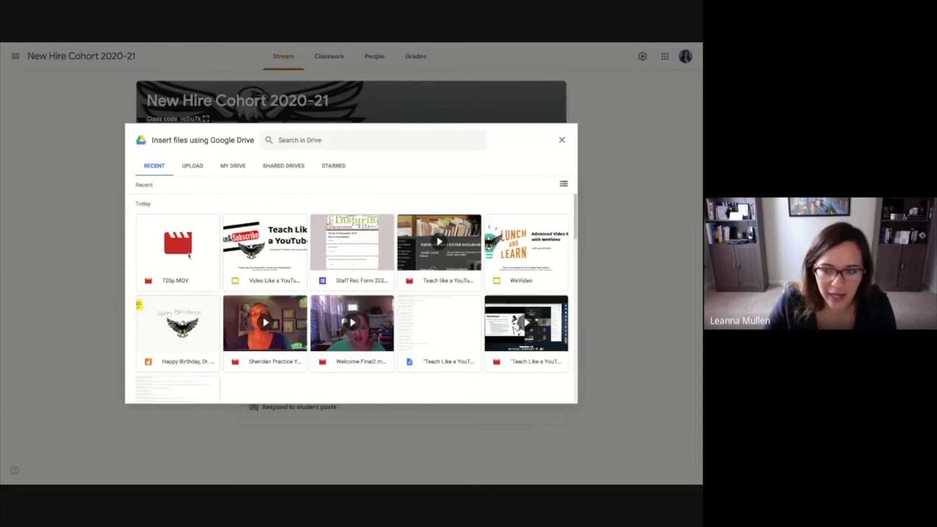
click(178, 242)
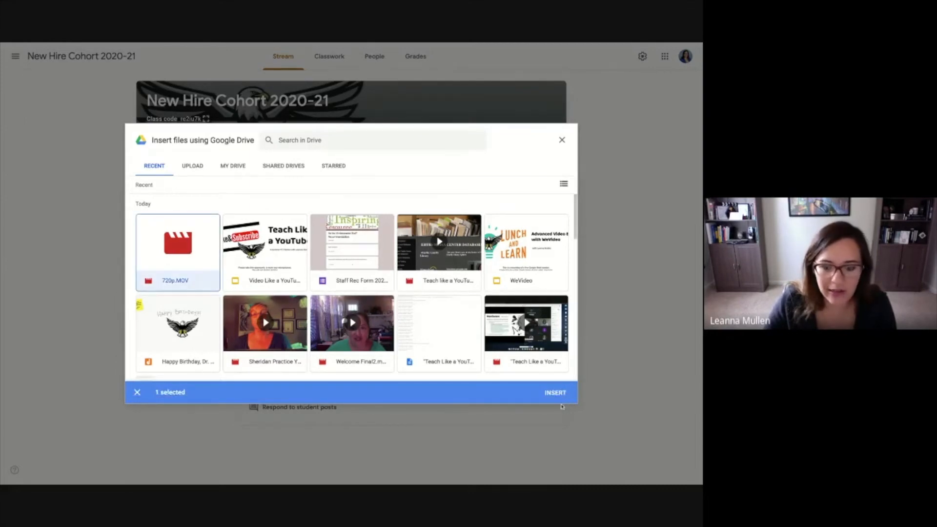
click(554, 392)
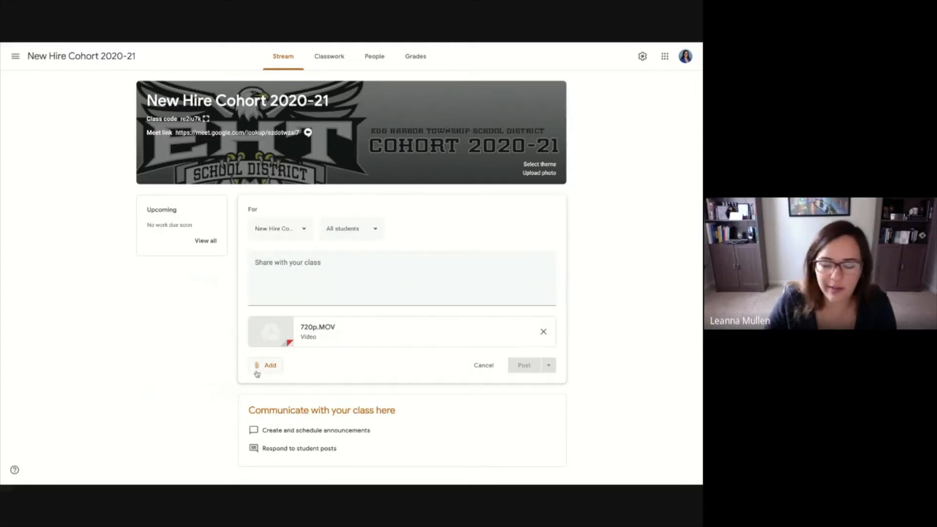
click(269, 365)
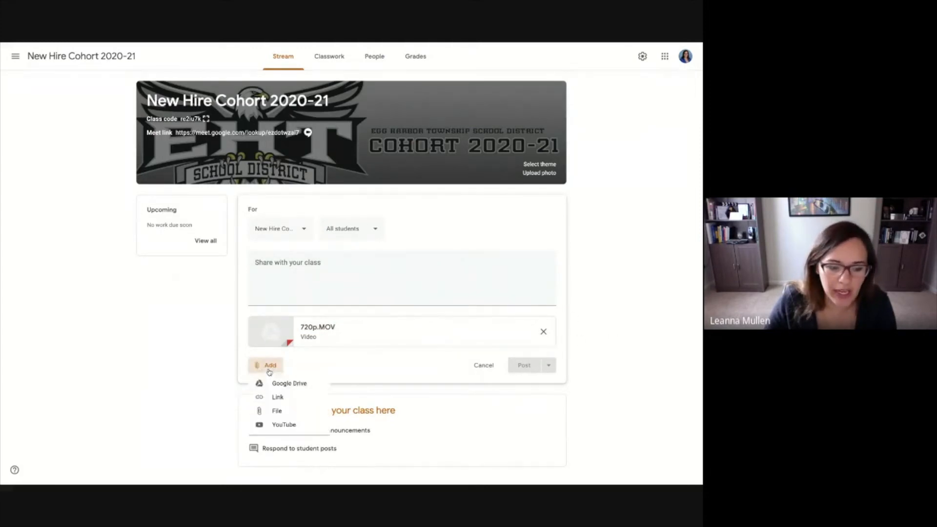
mouse_move(284, 425)
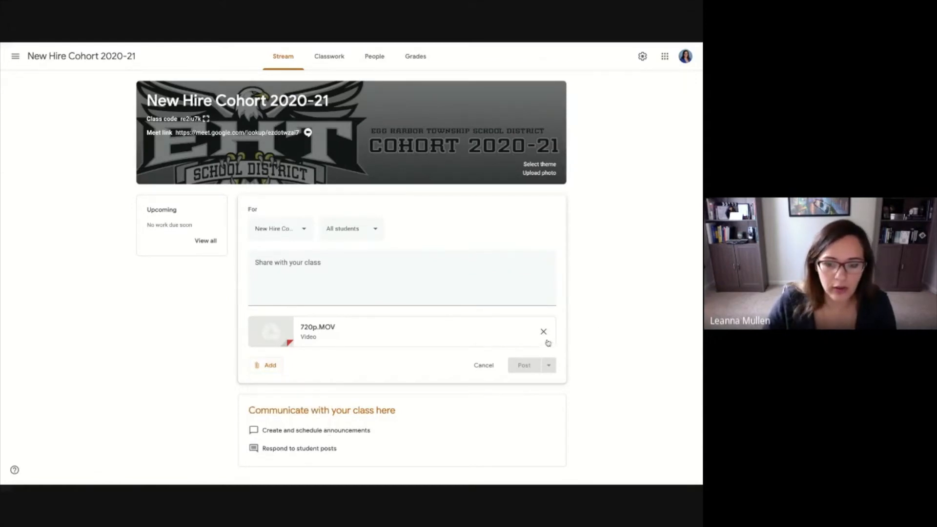
mouse_move(568, 357)
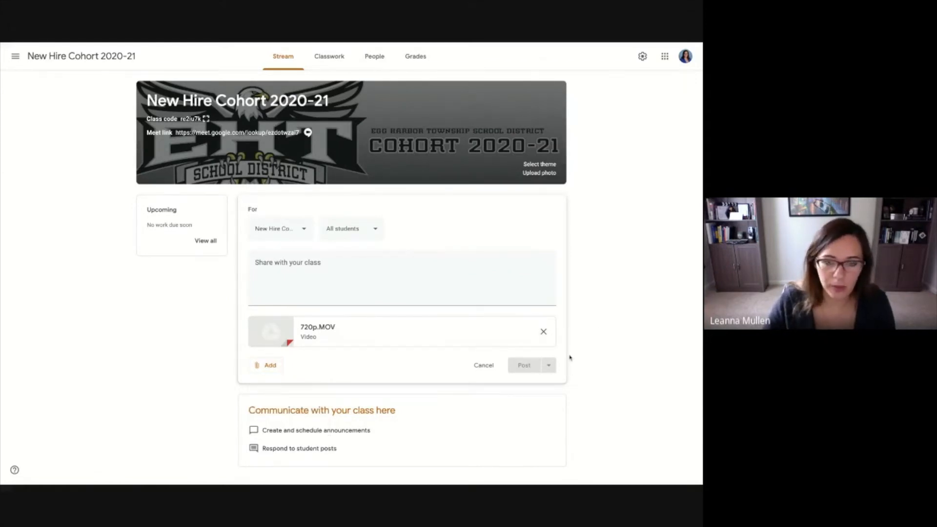
mouse_move(568, 357)
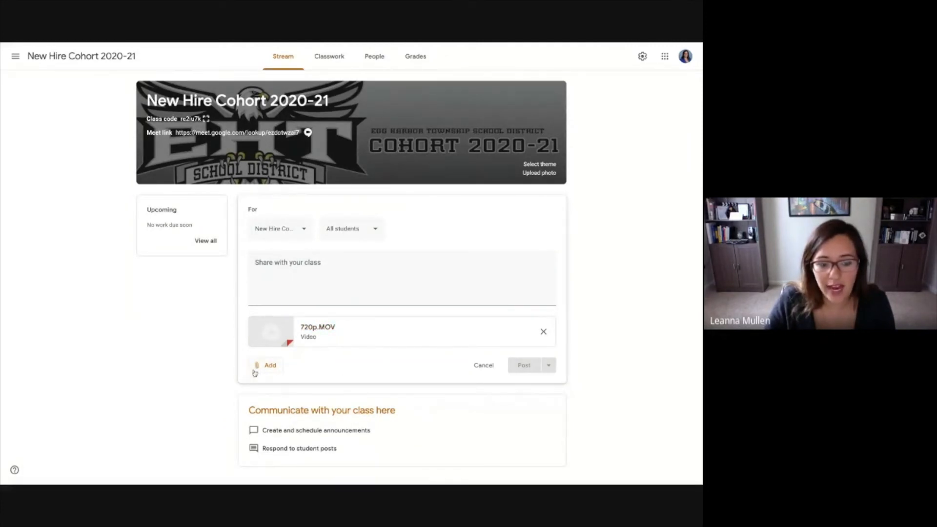
click(265, 365)
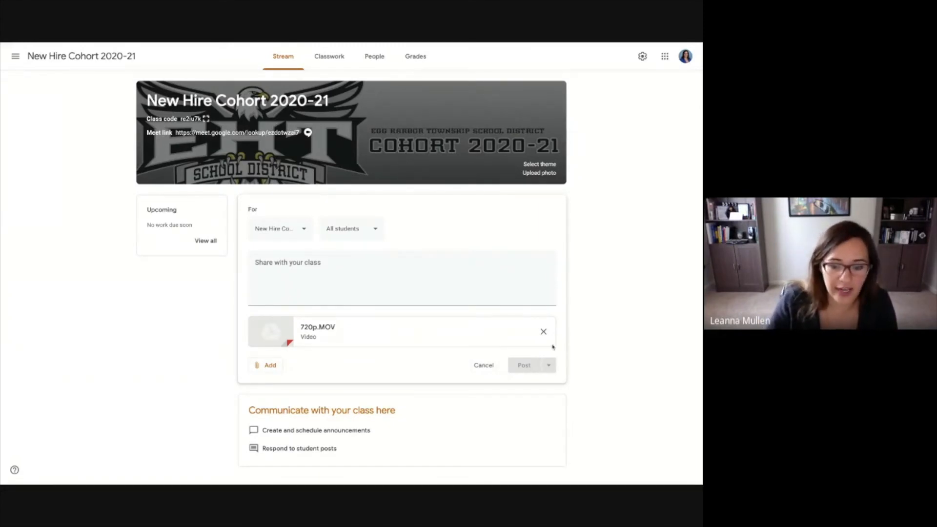
click(544, 331)
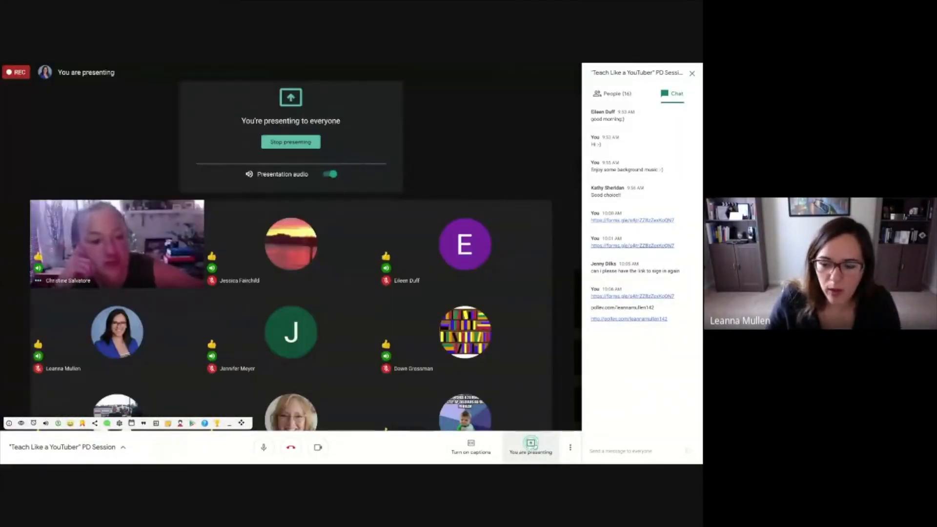
- Reveal the Stop presenting option from the Meet presenting bar
click(531, 448)
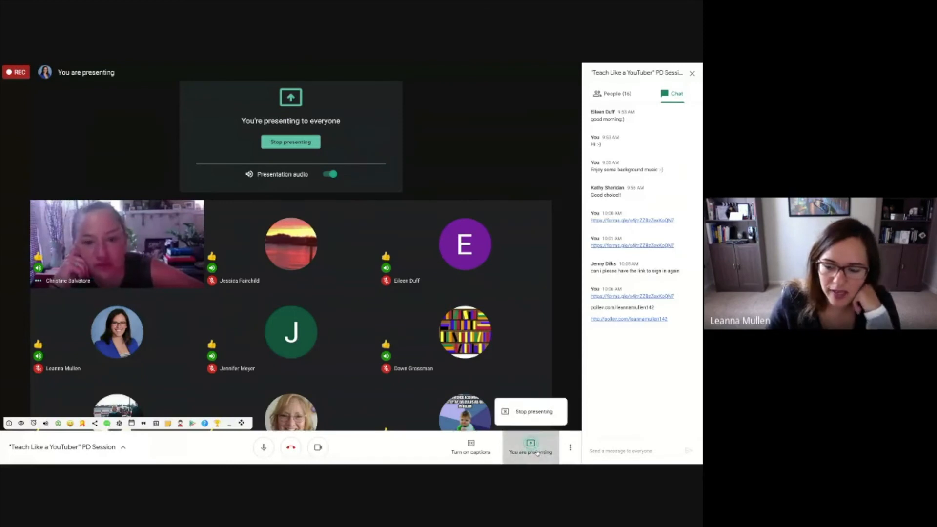
mouse_move(525, 396)
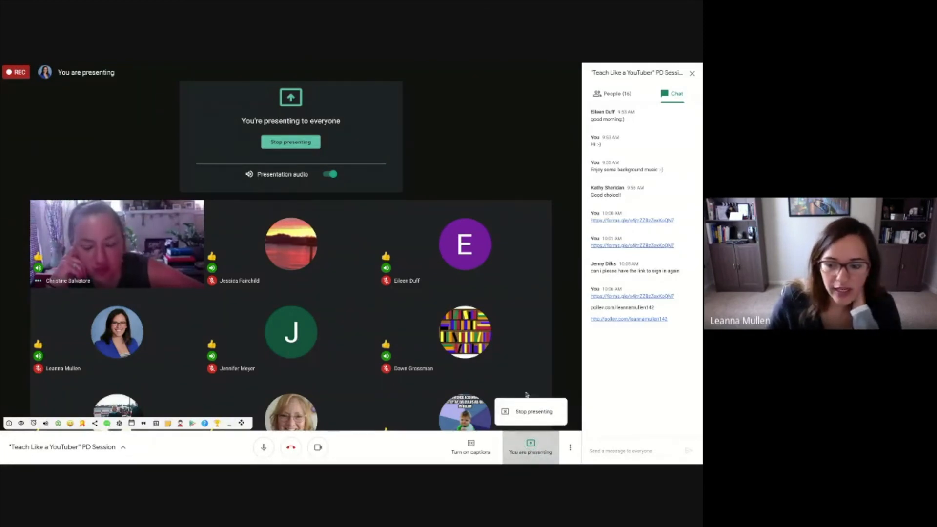